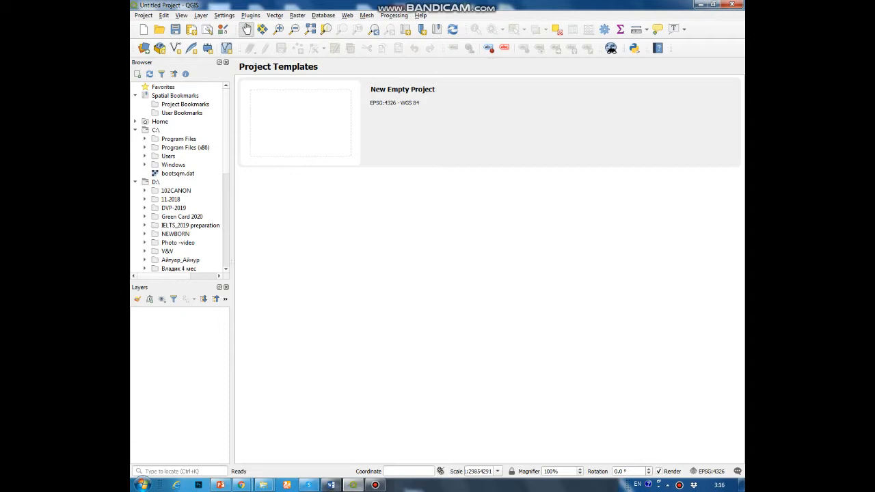
Step: Load the saved Southeast Asia project from the Project menu
{"action": "left_click", "coordinate": [143, 15]}
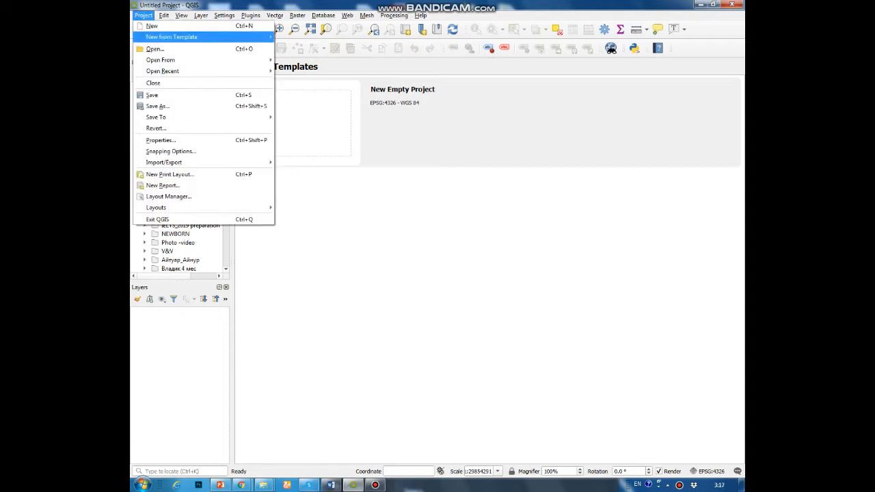
{"action": "left_click", "coordinate": [143, 15]}
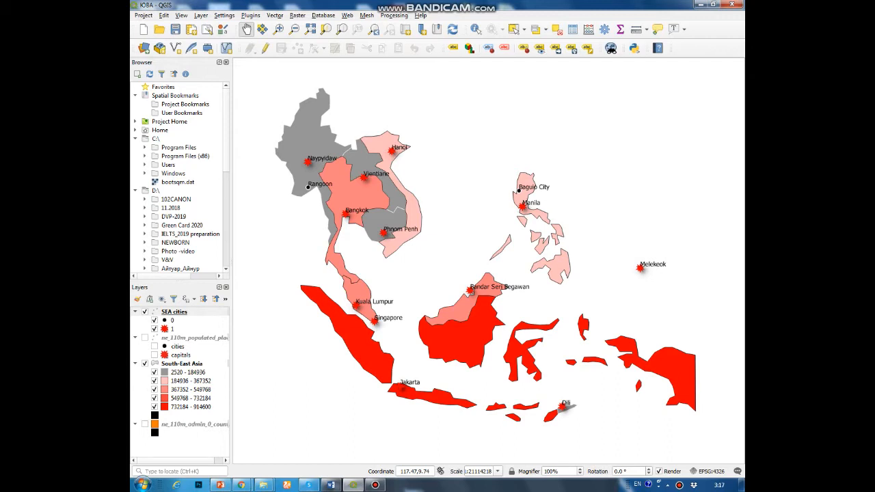
{"action": "mouse_move", "coordinate": [180, 363]}
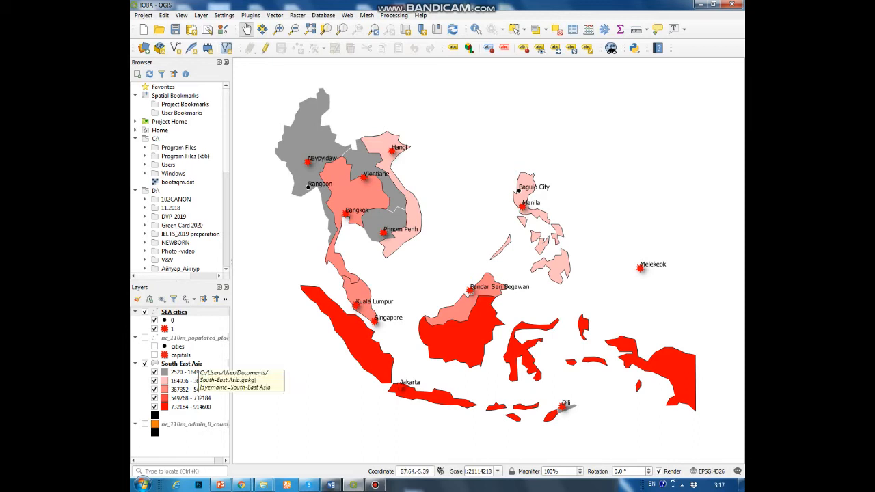
{"action": "left_click", "coordinate": [180, 364]}
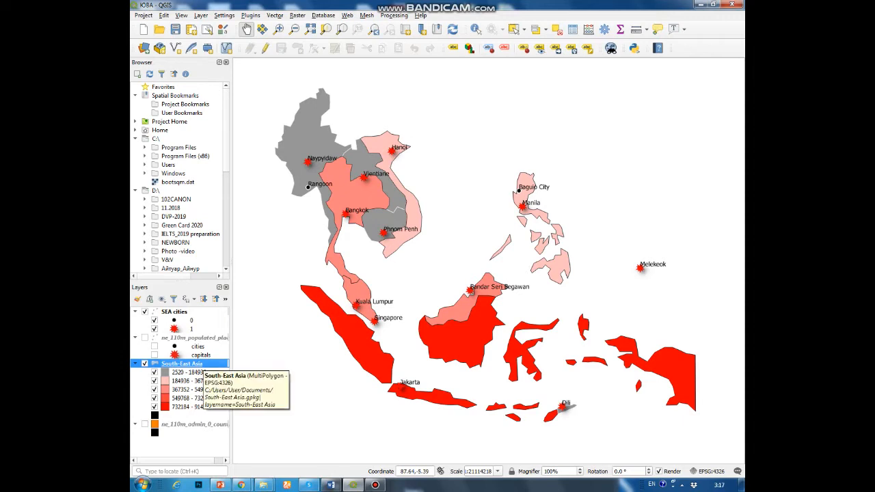
{"action": "right_click", "coordinate": [179, 364]}
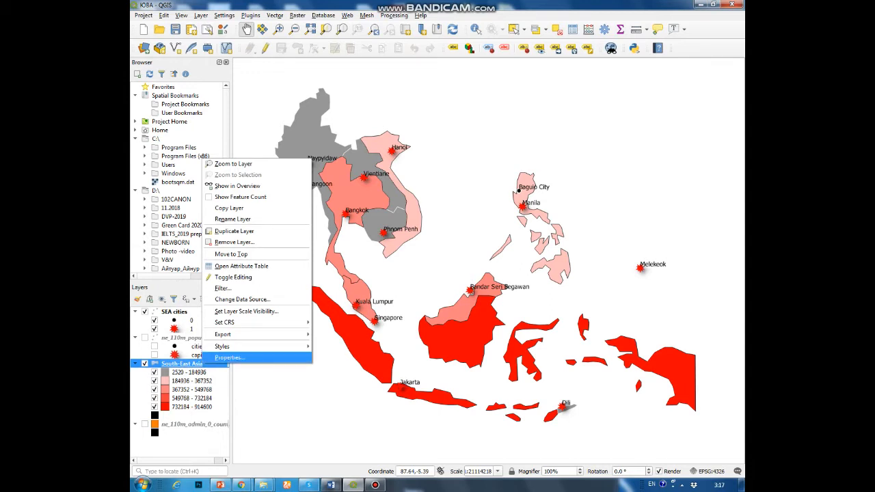
{"action": "mouse_move", "coordinate": [230, 357]}
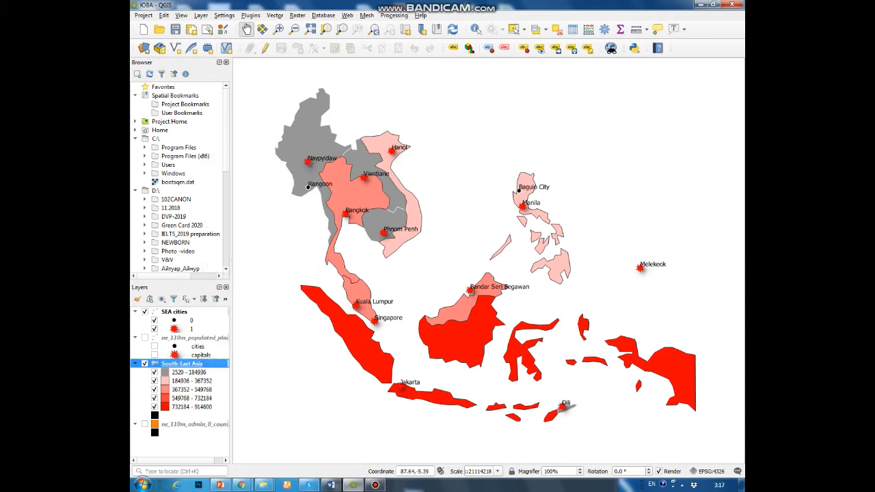
Step: In the countries layer properties, choose Histogram as the diagram type
{"action": "double_click", "coordinate": [183, 364]}
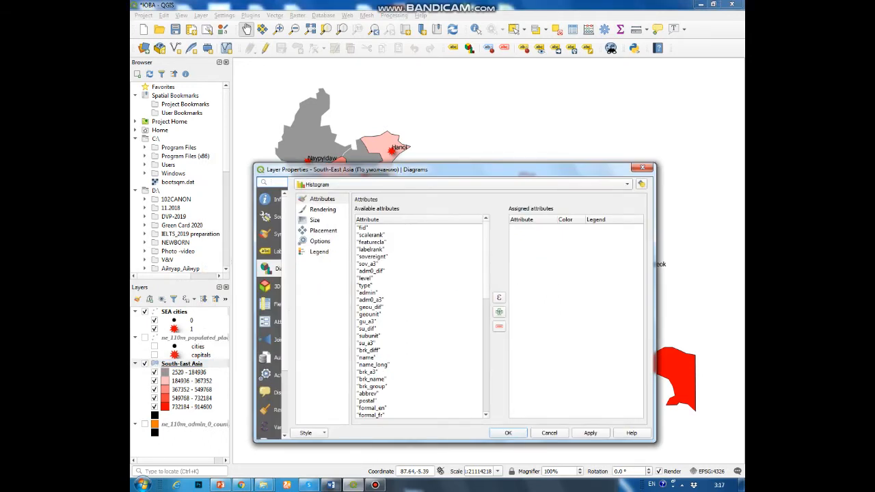
{"action": "left_click", "coordinate": [458, 183]}
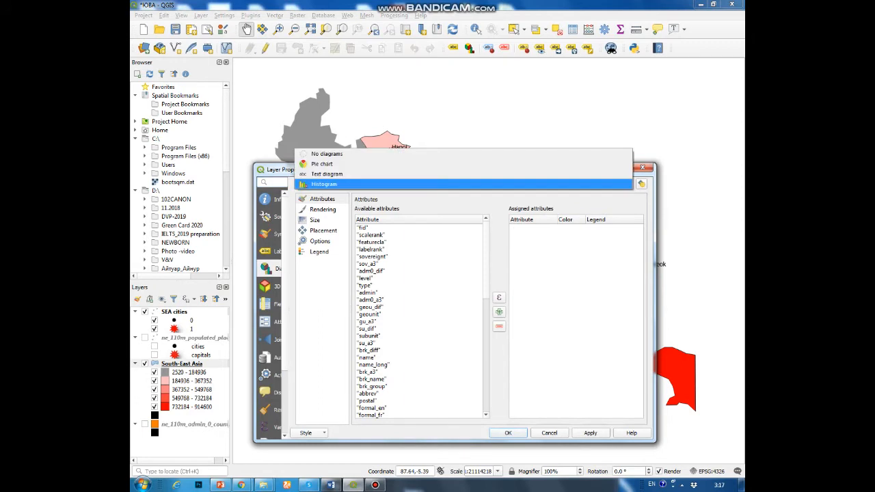
{"action": "left_click", "coordinate": [324, 183]}
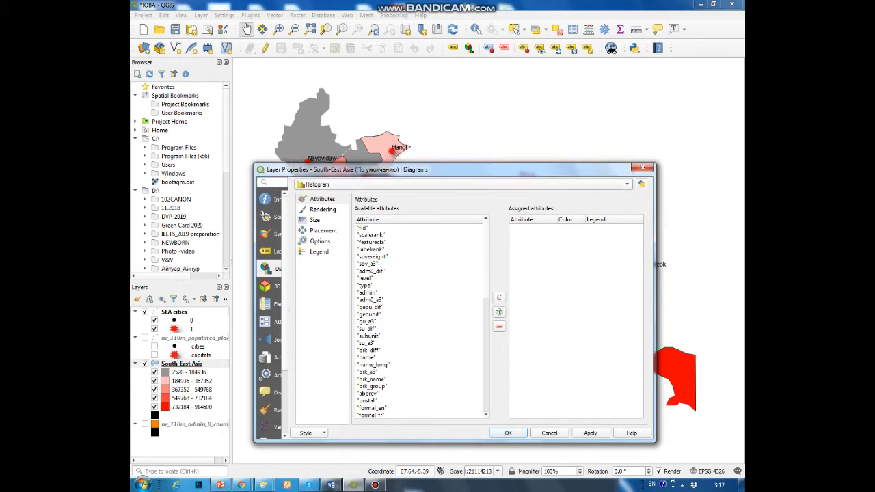
{"action": "left_click", "coordinate": [322, 198]}
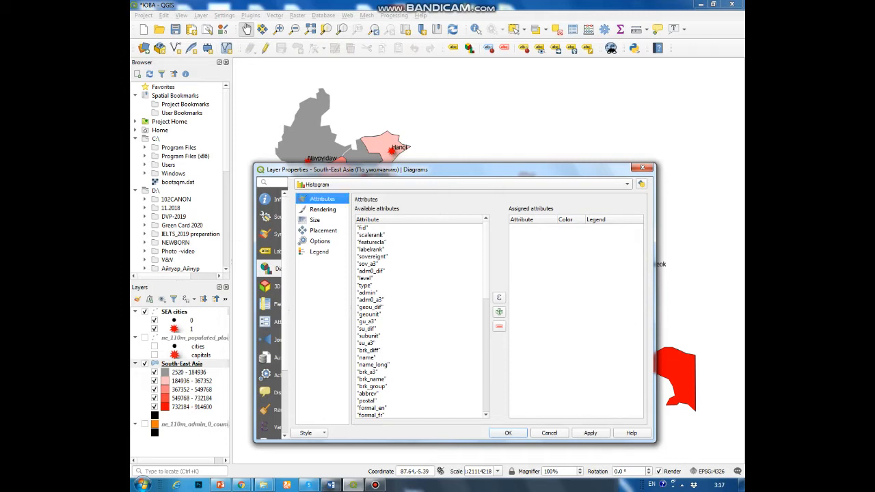
Step: Assign the pop_est field as the histogram's attribute
{"action": "left_click", "coordinate": [365, 286]}
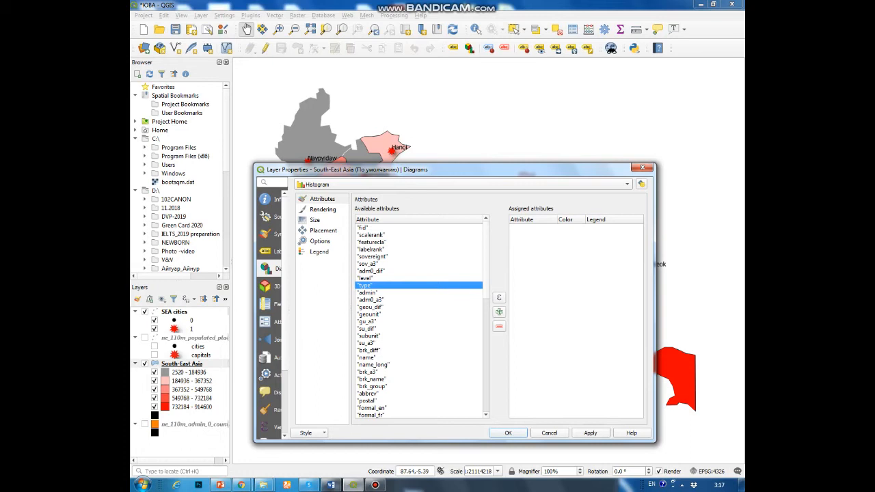
{"action": "scroll", "scroll_direction": "down", "scroll_amount": 3}
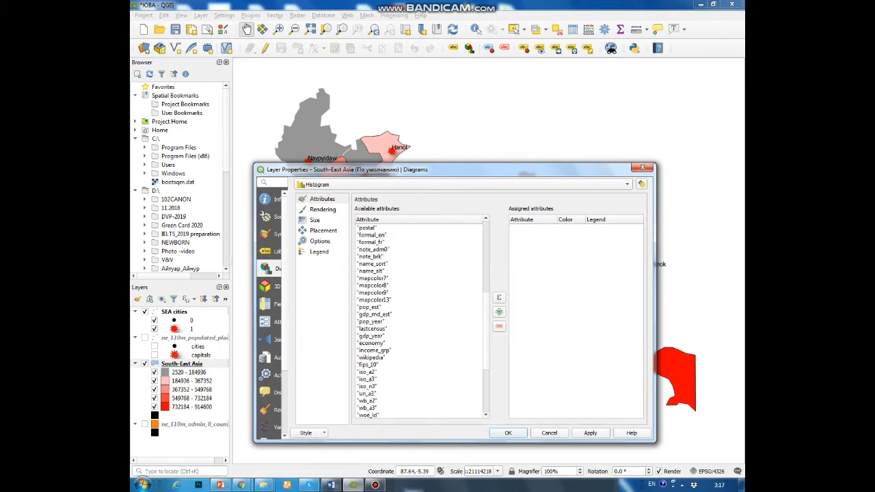
{"action": "left_click", "coordinate": [369, 306]}
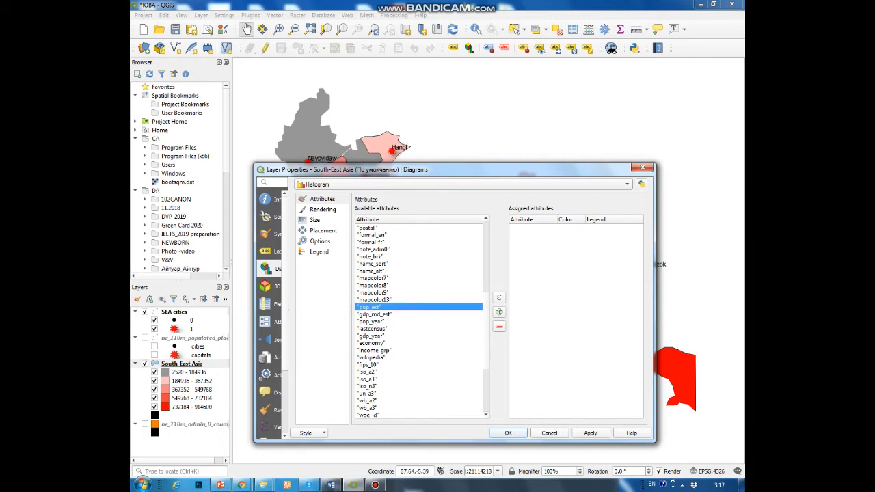
{"action": "mouse_move", "coordinate": [499, 312]}
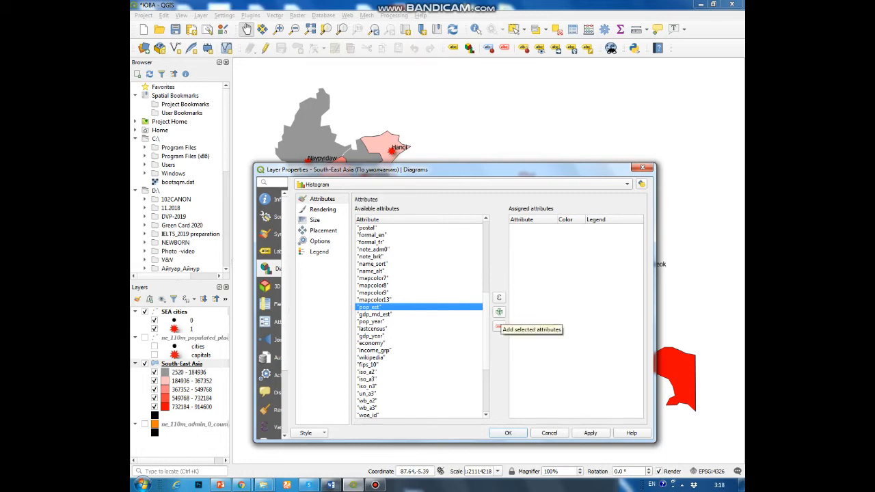
{"action": "left_click", "coordinate": [499, 311]}
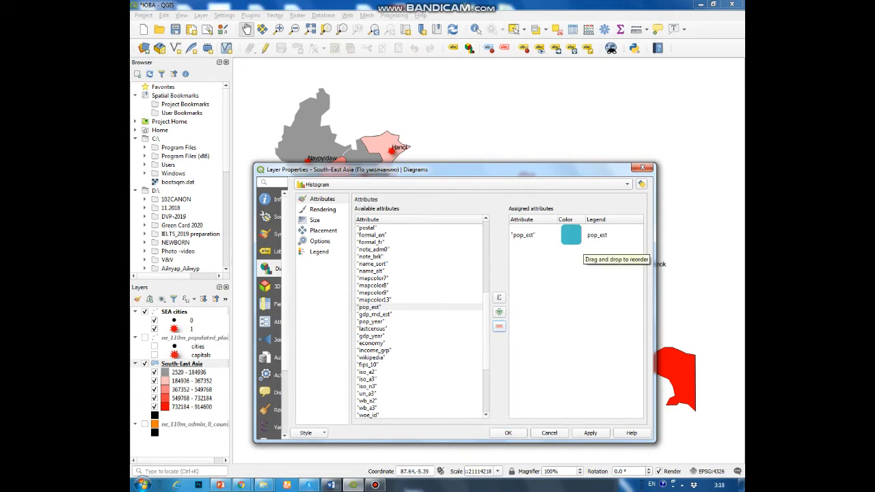
Step: Colour the pop_est bar orange
{"action": "left_click", "coordinate": [522, 235]}
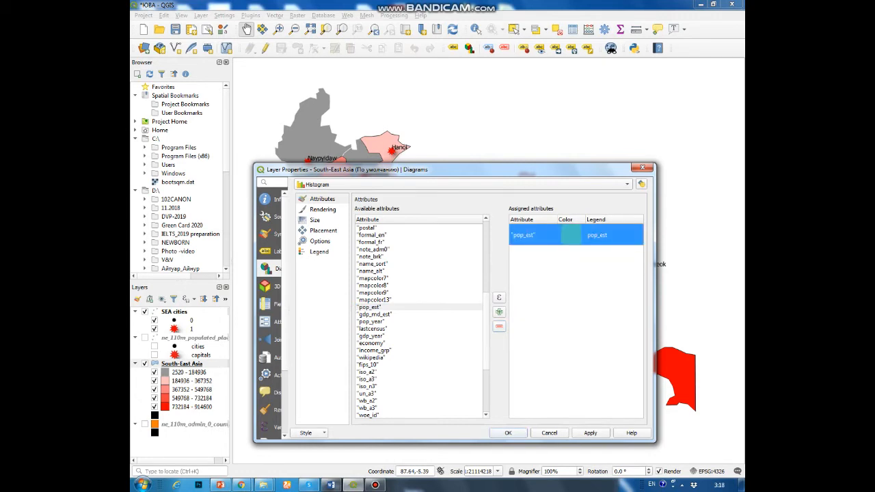
{"action": "left_click", "coordinate": [570, 235]}
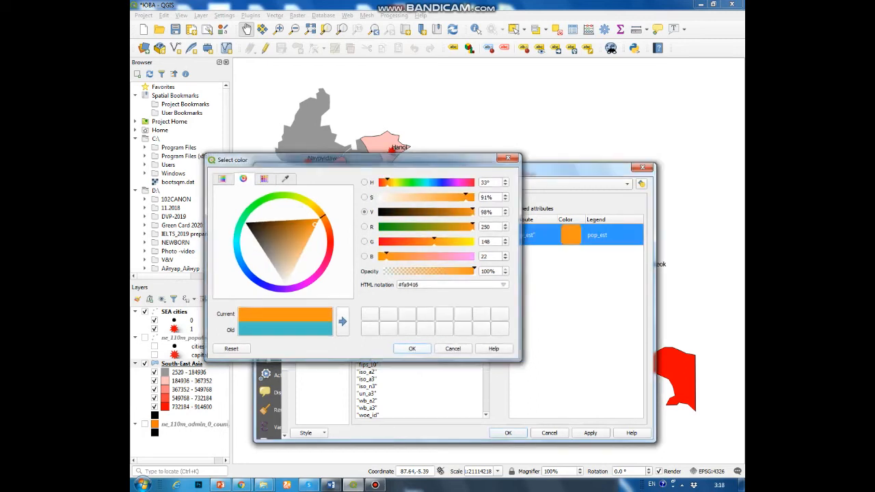
{"action": "left_click", "coordinate": [411, 349]}
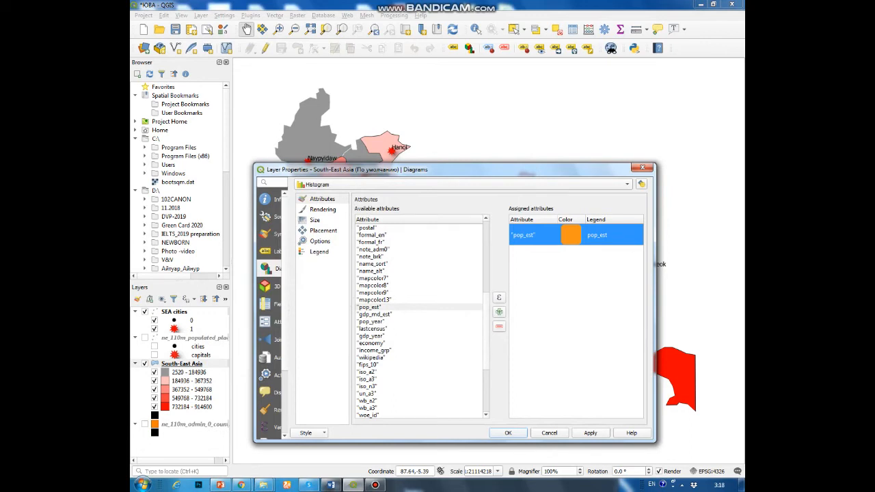
{"action": "left_click", "coordinate": [323, 208]}
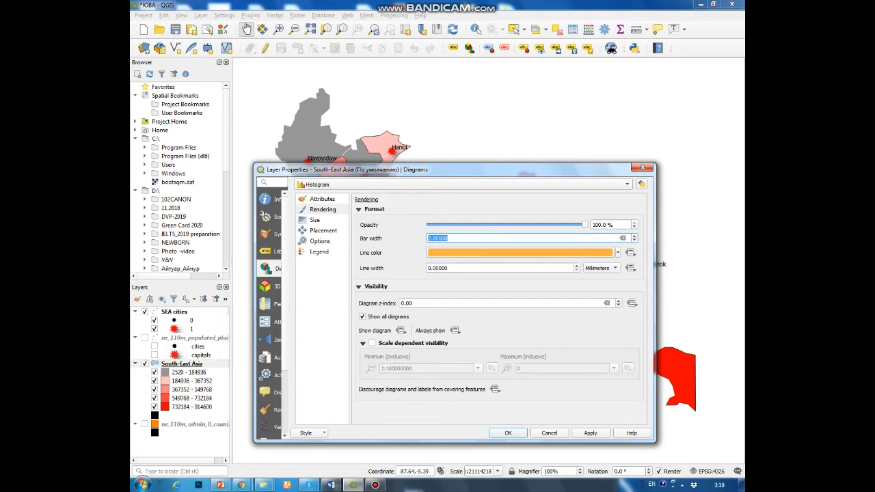
Step: Set bar width 5, size units millimetres, and scale bar length by pop_est
{"action": "type", "text": "5.00000"}
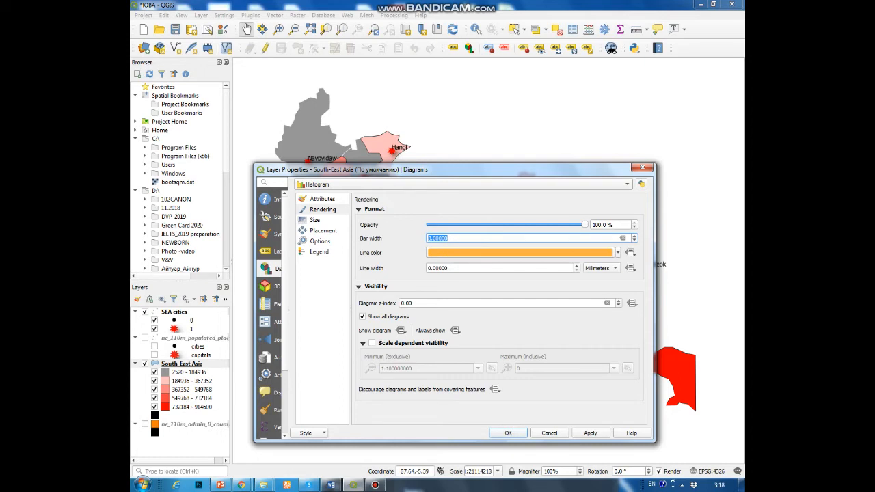
{"action": "left_click", "coordinate": [314, 220]}
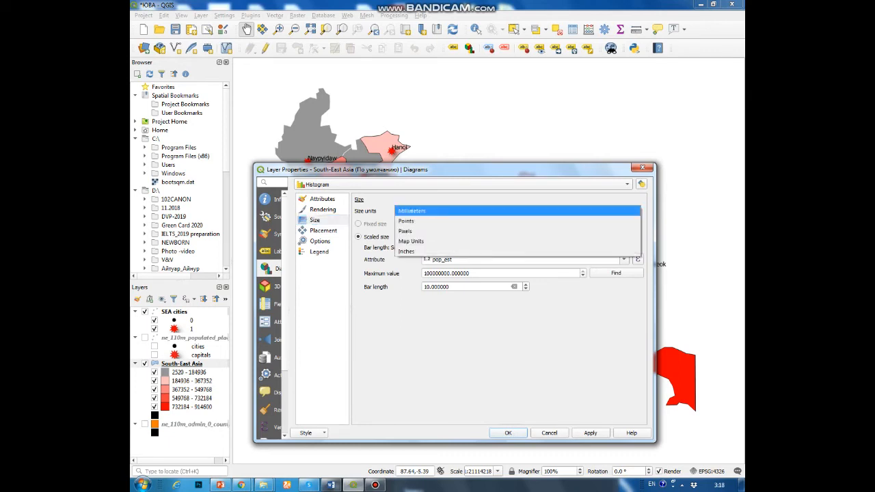
{"action": "left_click", "coordinate": [410, 210]}
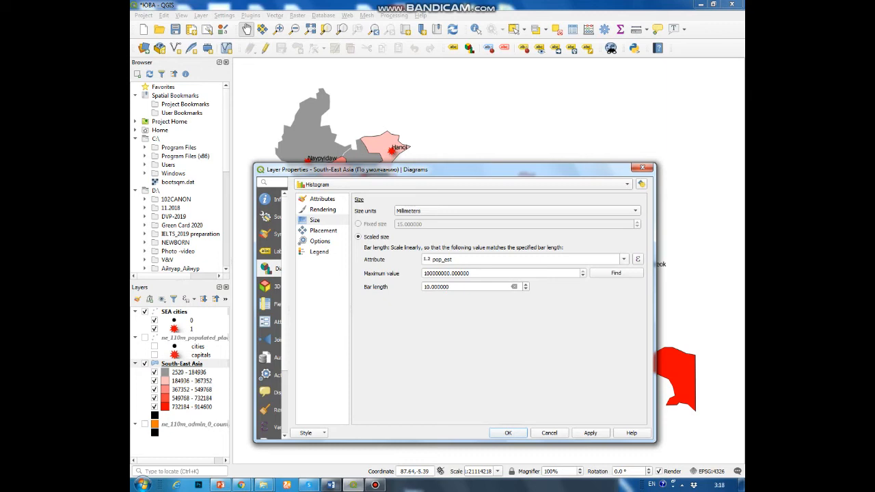
{"action": "left_click", "coordinate": [622, 260]}
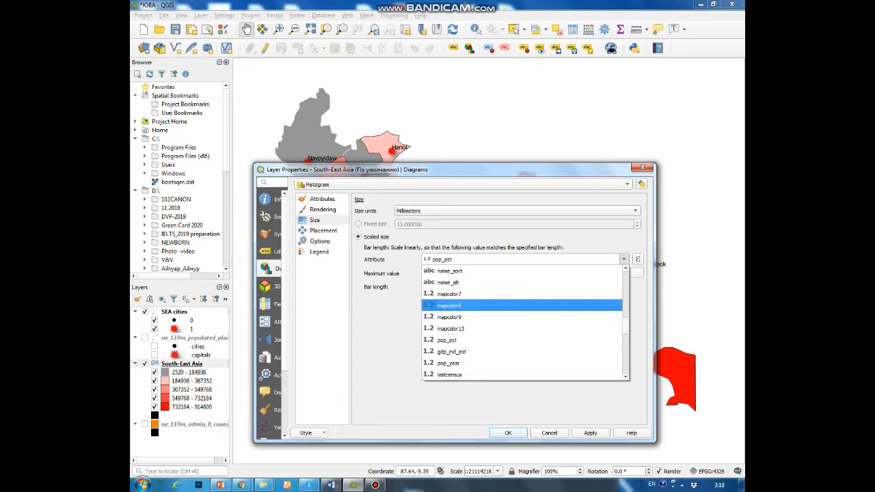
{"action": "left_click", "coordinate": [447, 339]}
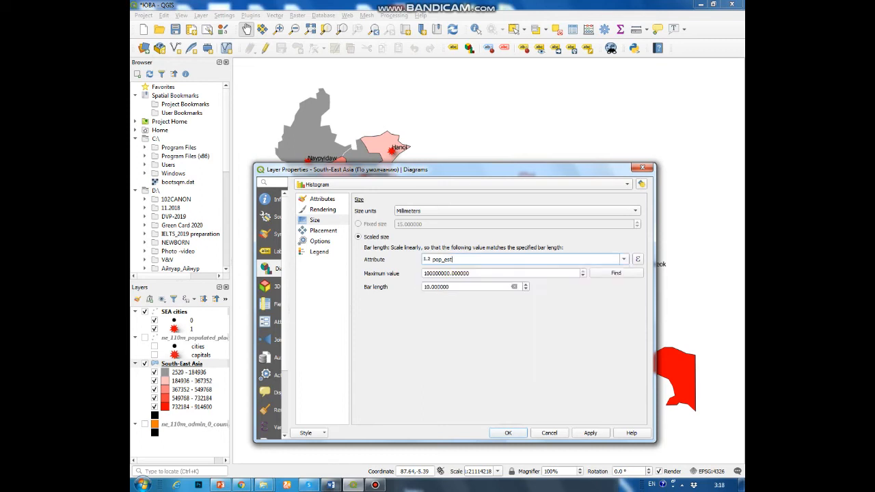